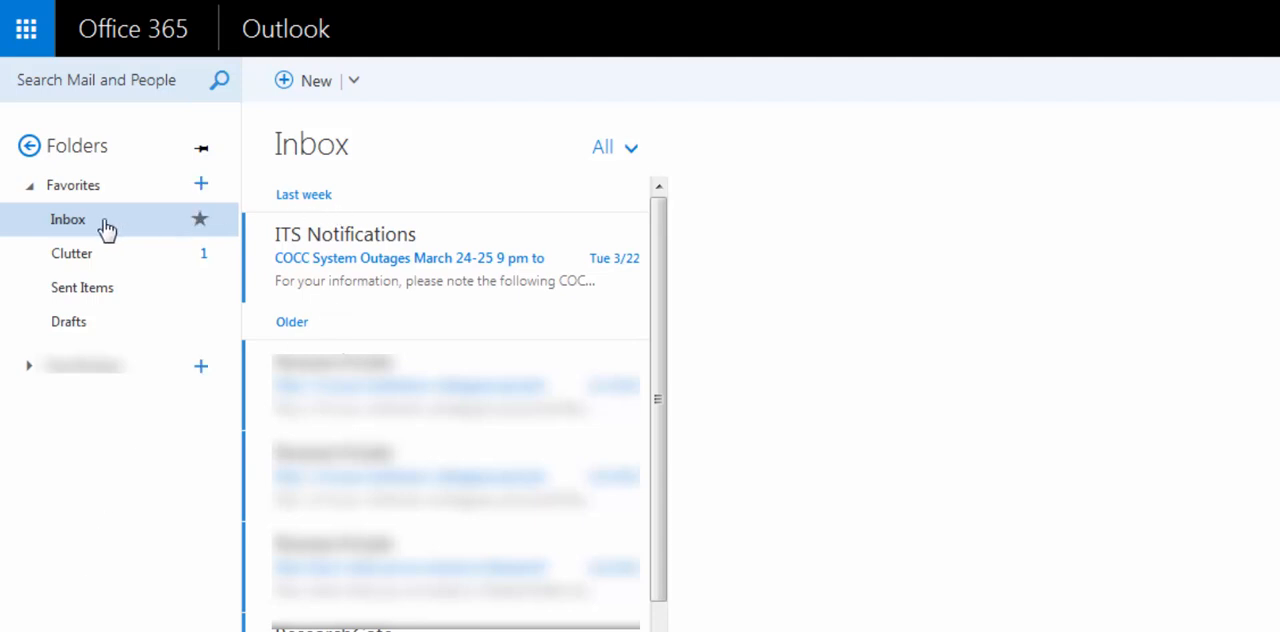
mouse_move(168, 220)
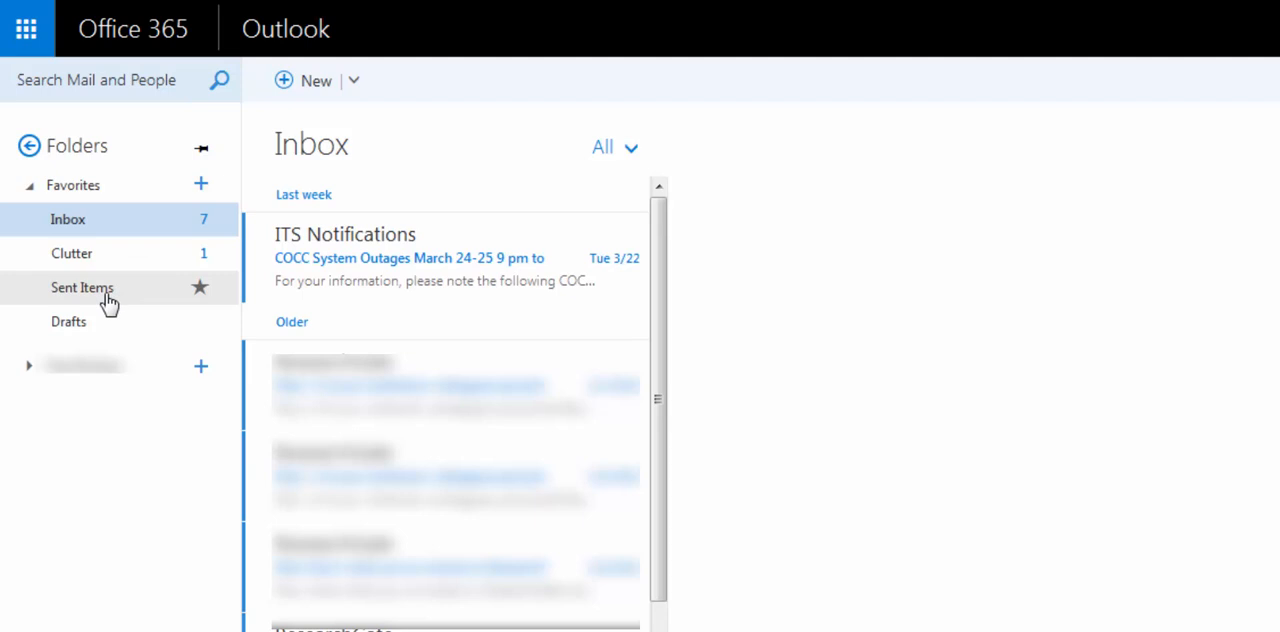
mouse_move(84, 404)
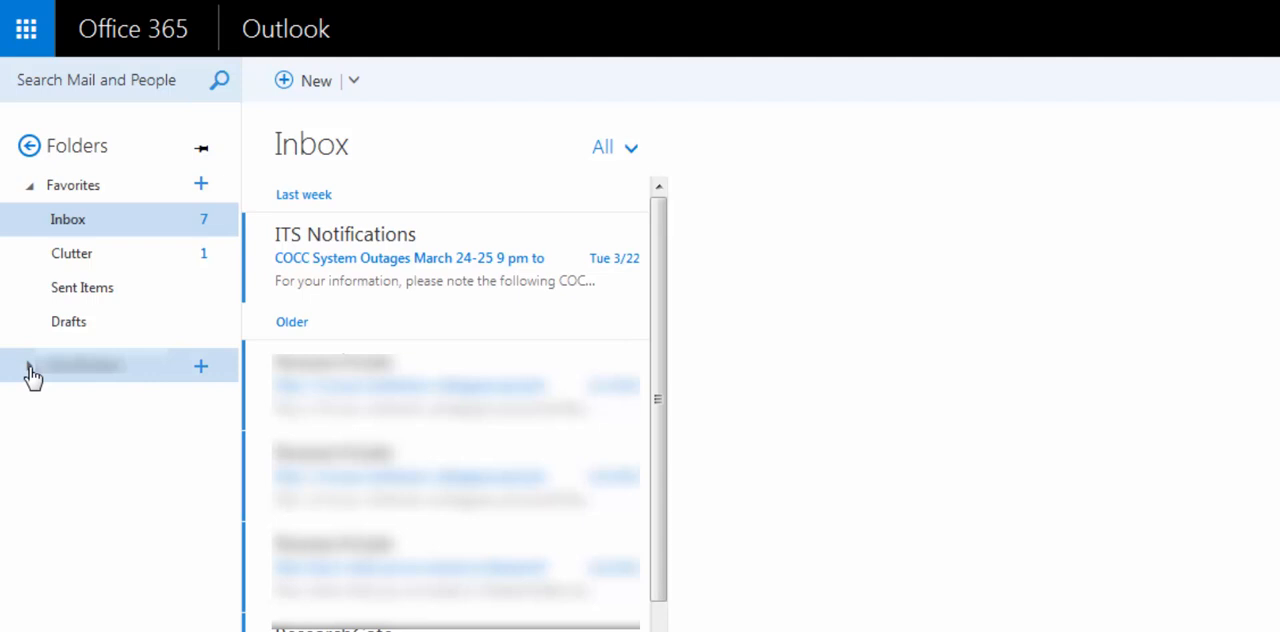
Step: Expand the mailbox folder group to reveal Deleted Items, Junk Email and Notes
left_click(30, 364)
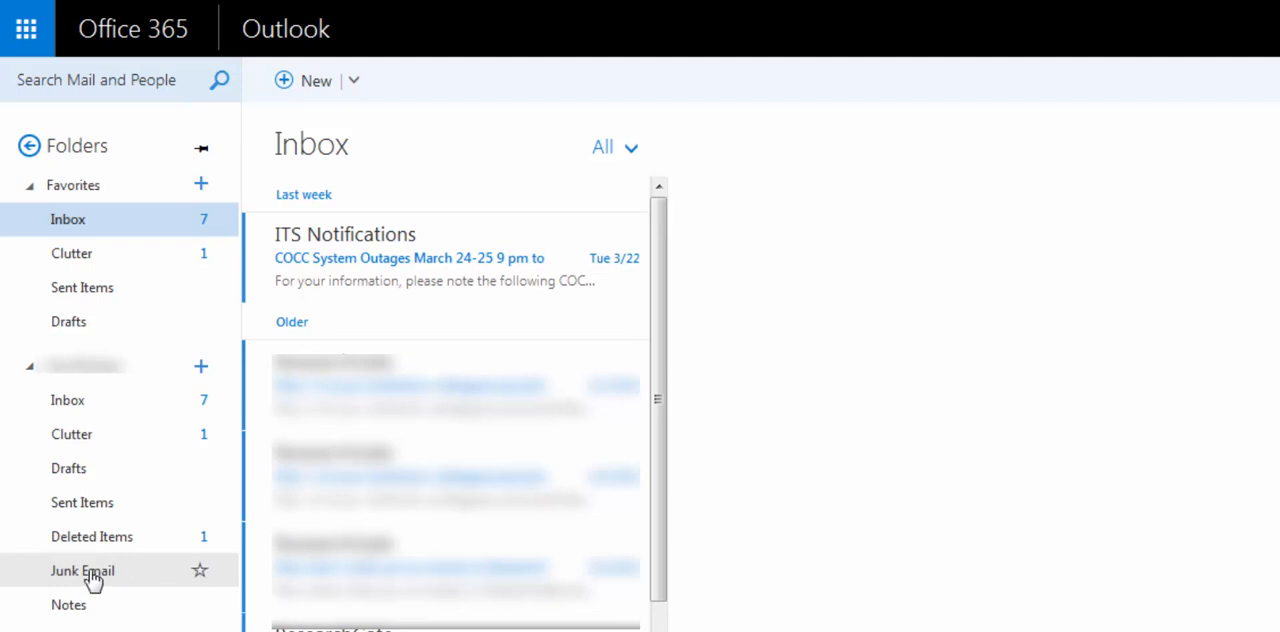
Step: Show the Junk Email folder contents with its single ResearchGate message from 3/10/2016
left_click(84, 570)
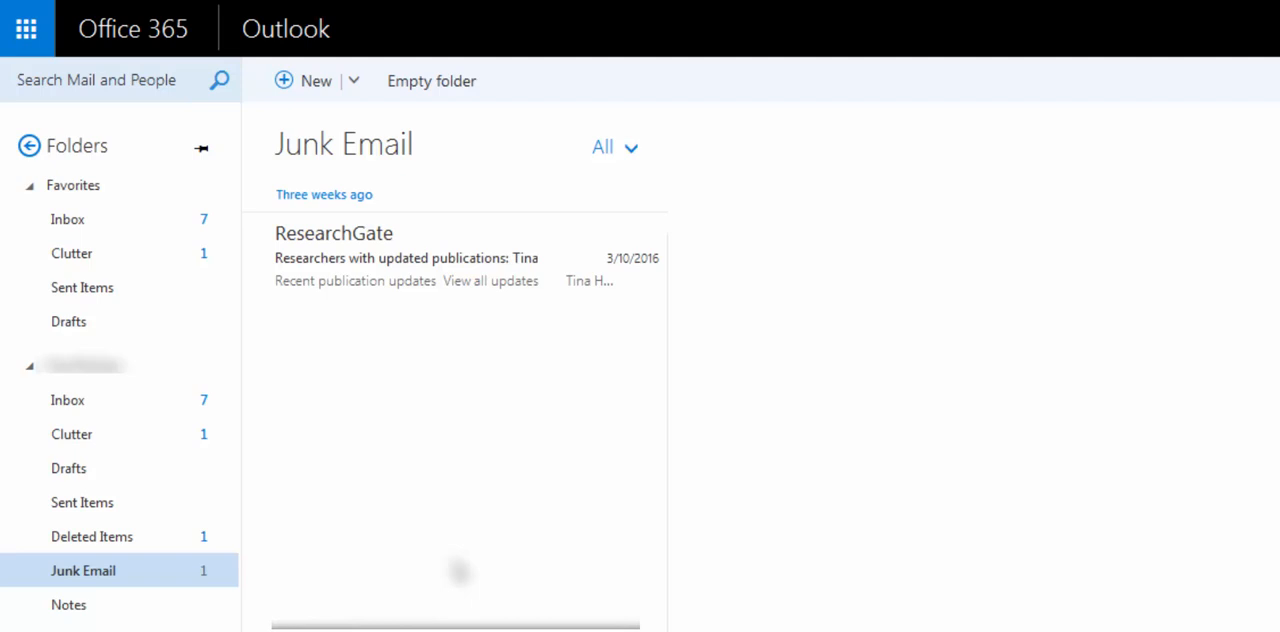
mouse_move(458, 570)
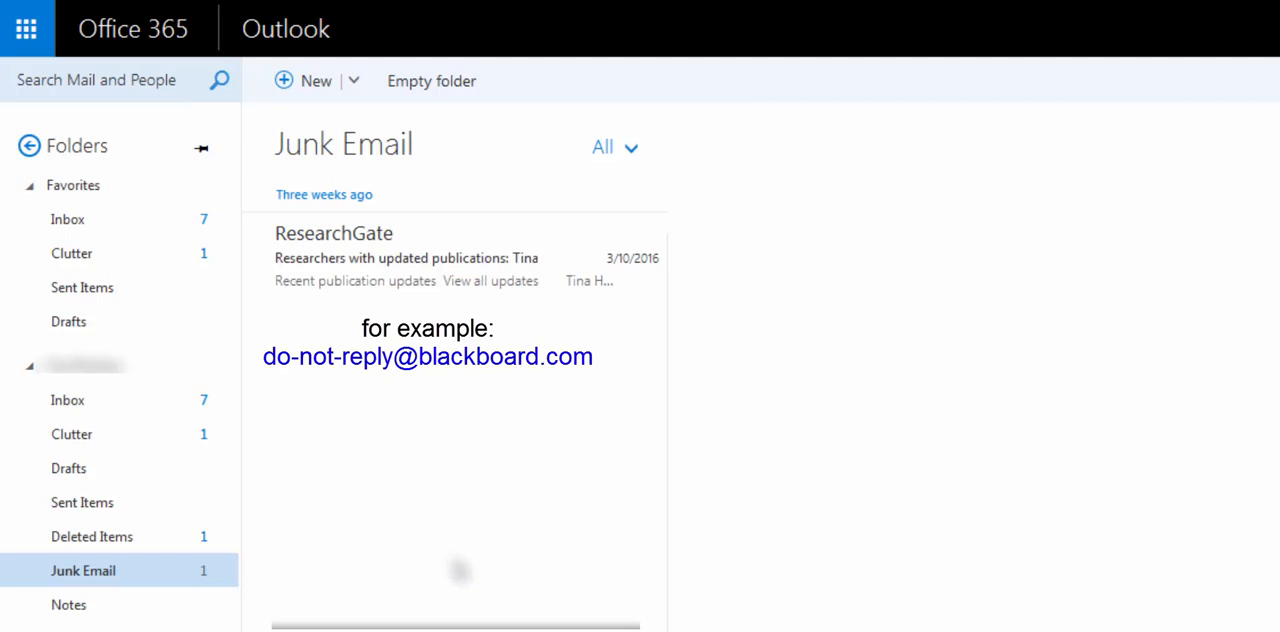
Step: Mark the ResearchGate message Not junk, confirm the report prompt, and return to the Inbox
left_click(420, 256)
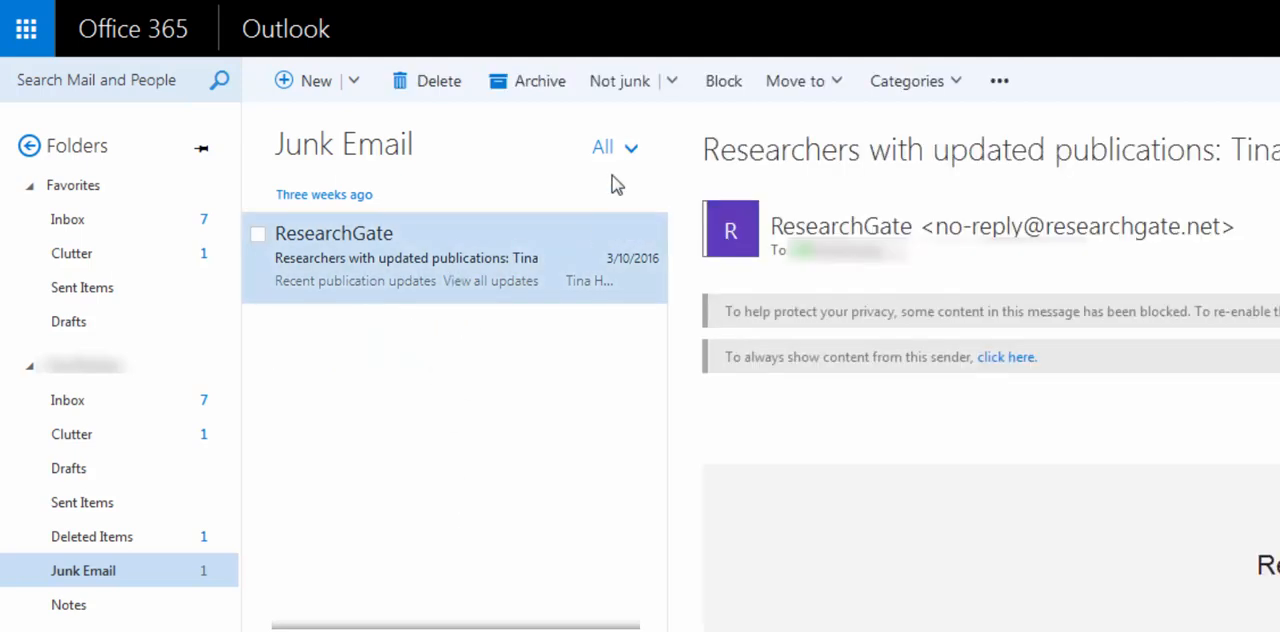
mouse_move(620, 80)
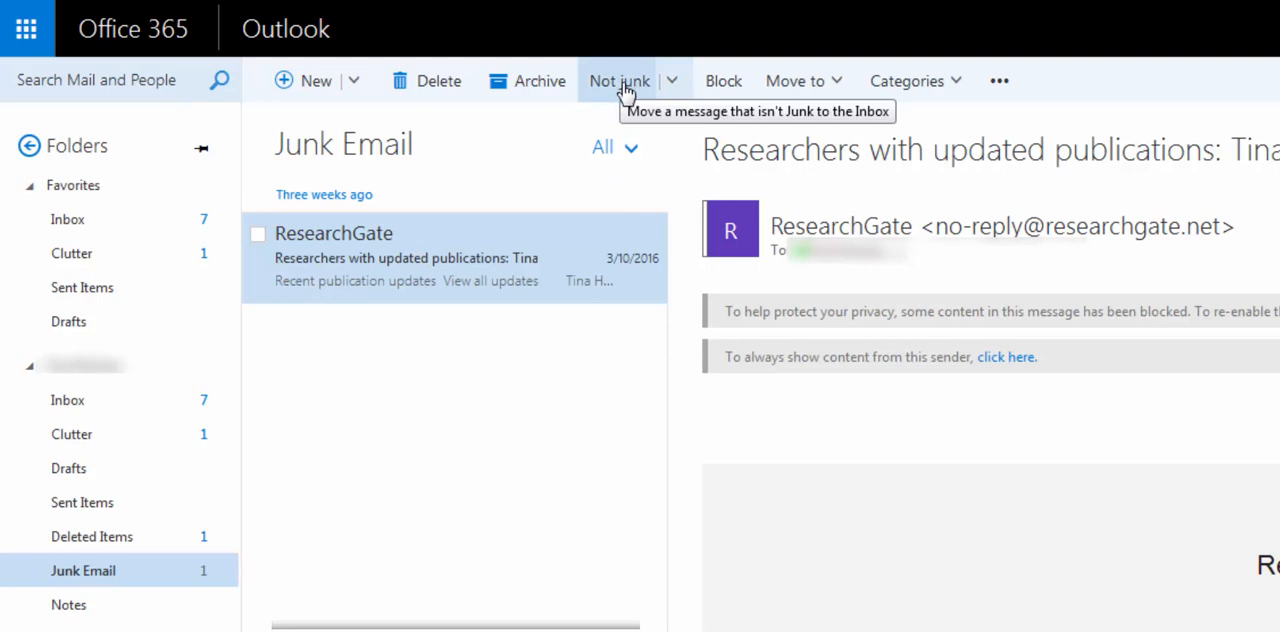
left_click(672, 80)
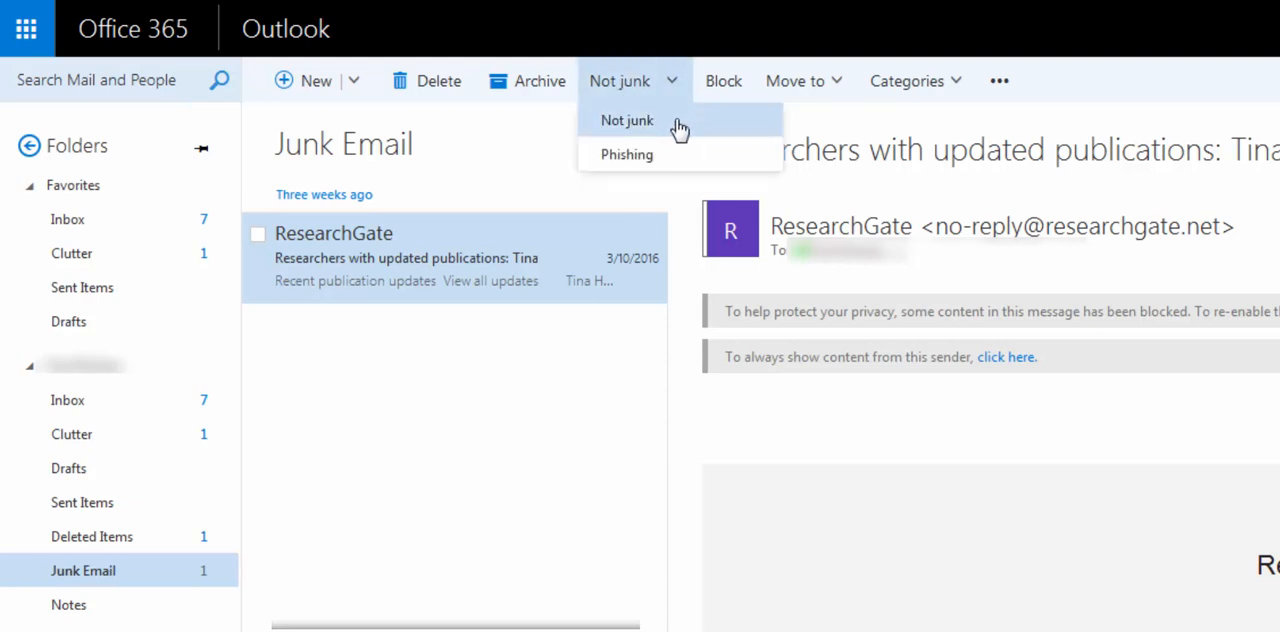
left_click(628, 120)
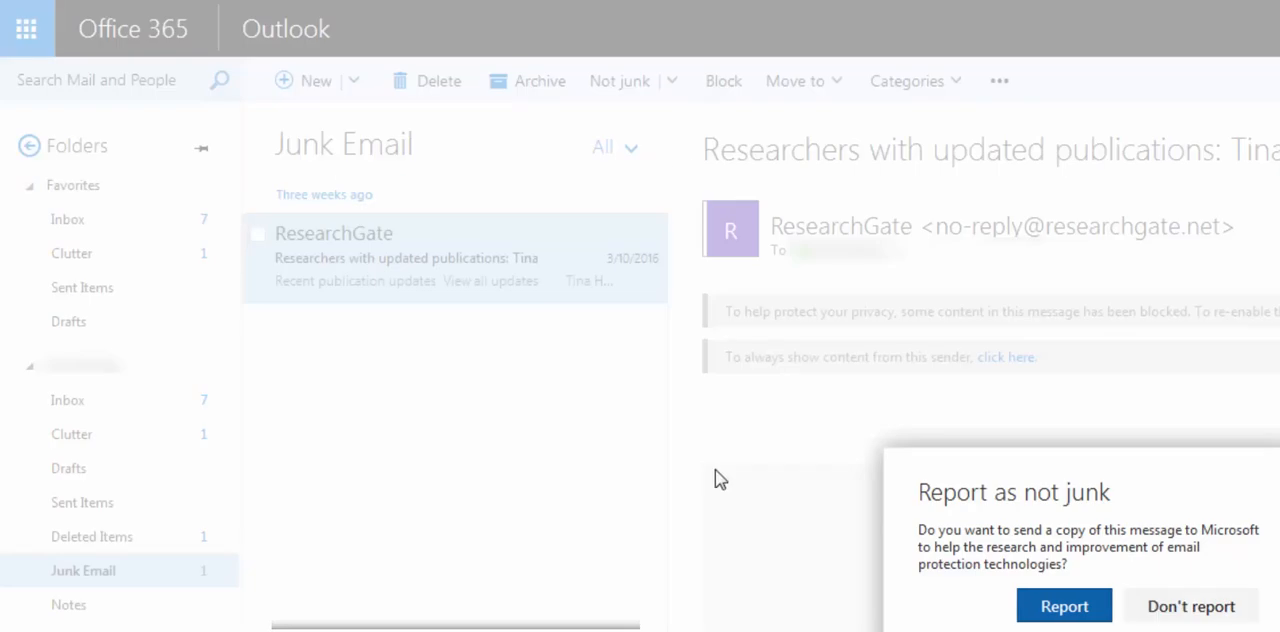
left_click(68, 220)
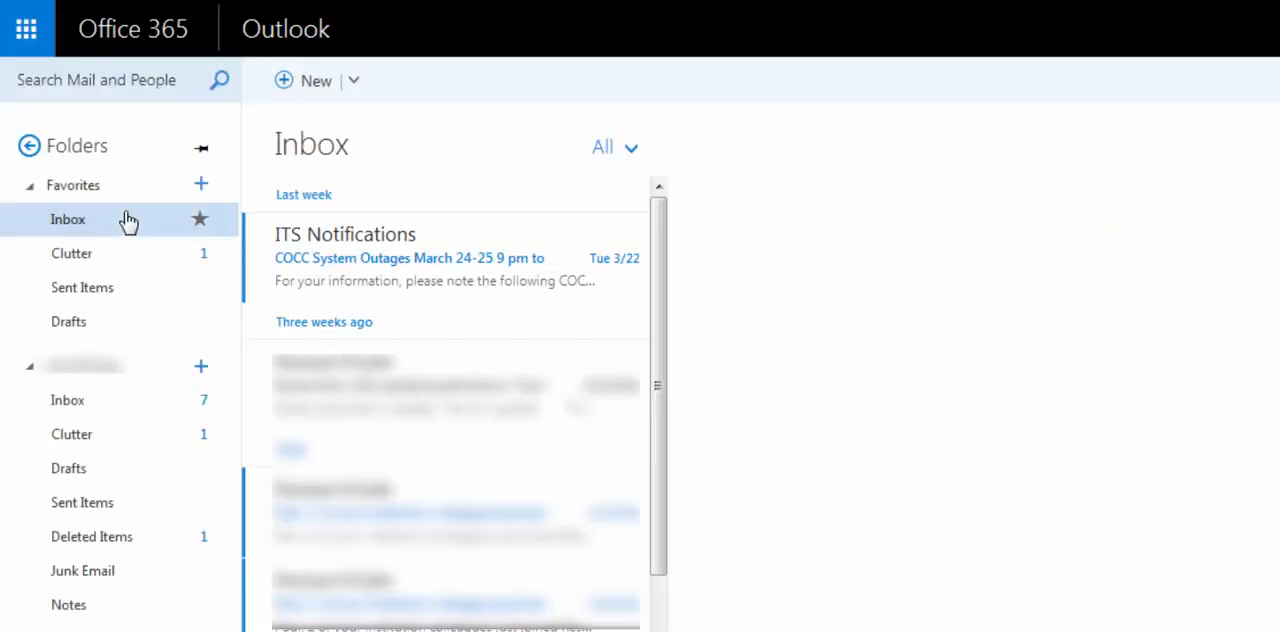